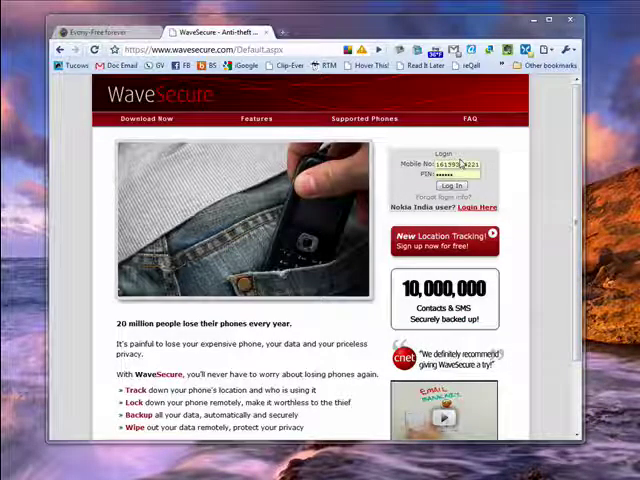
Log in to WaveSecure with the phone's mobile number and PIN.
left_click(449, 186)
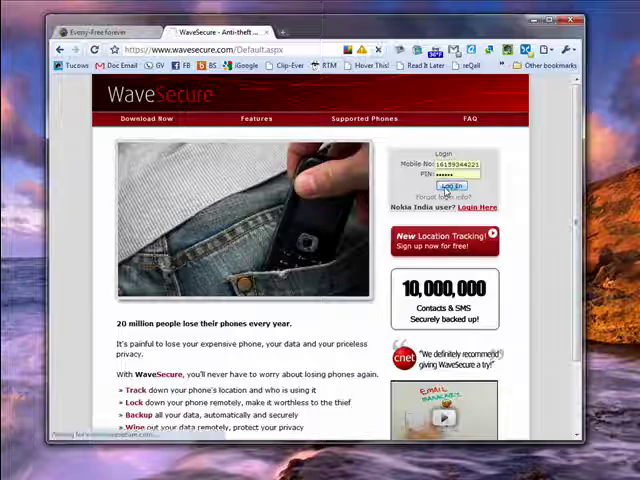
left_click(449, 188)
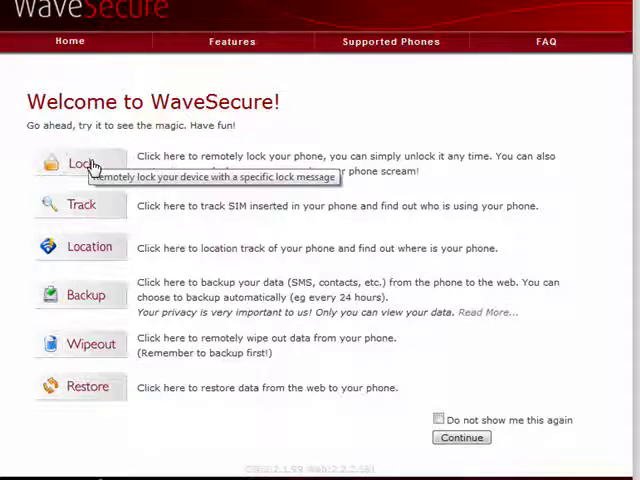
mouse_move(80, 210)
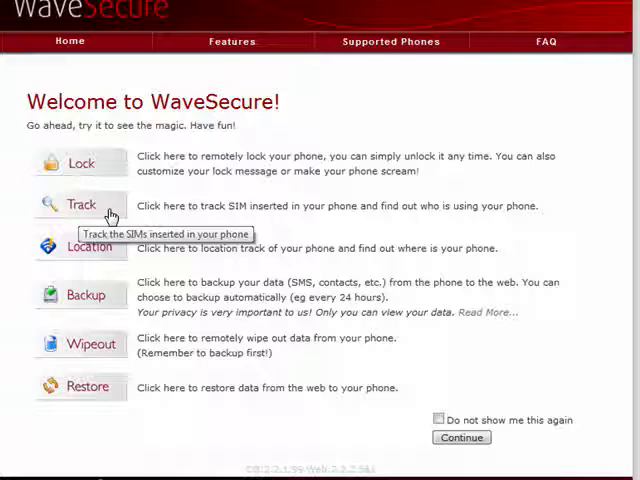
mouse_move(147, 199)
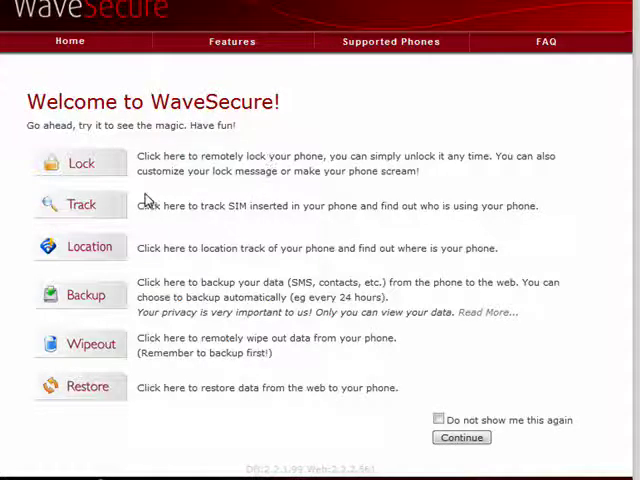
mouse_move(90, 248)
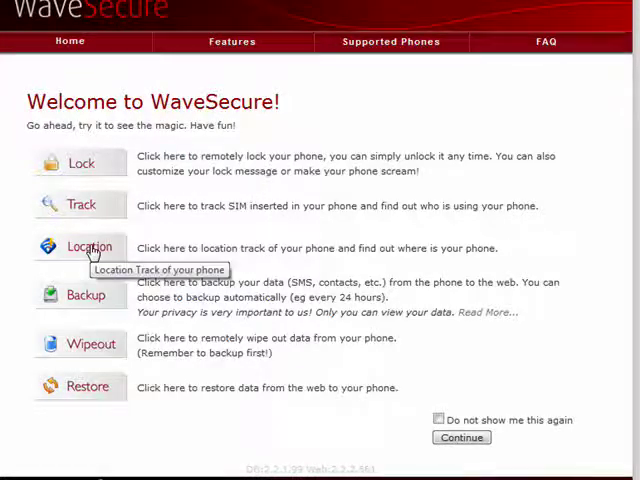
Open the Location page from the welcome overview to reach the device dashboard.
left_click(91, 246)
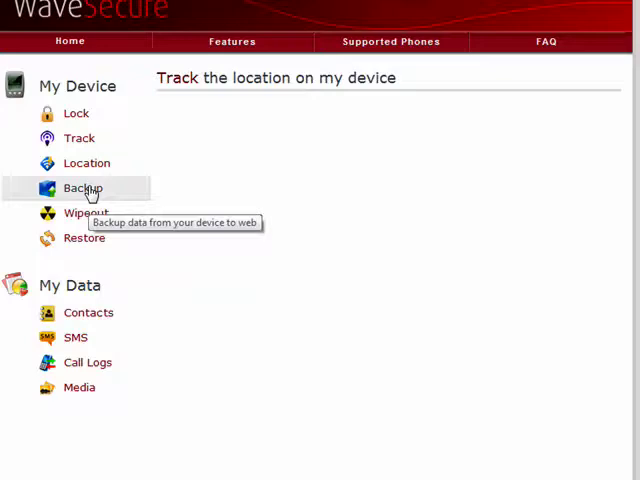
Back up only the phone's Contacts from the Backup page.
left_click(81, 188)
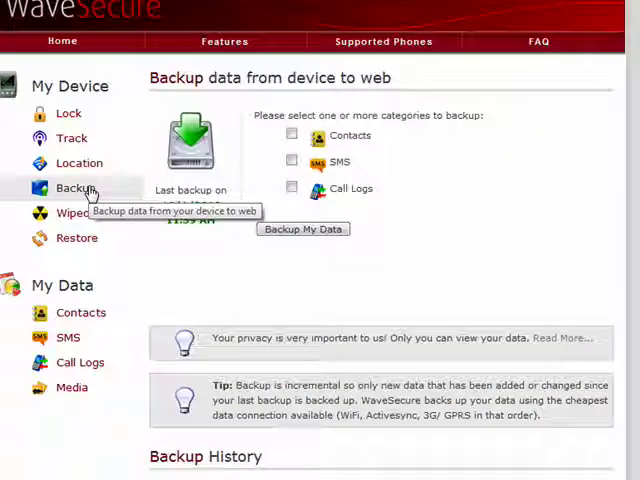
left_click(292, 134)
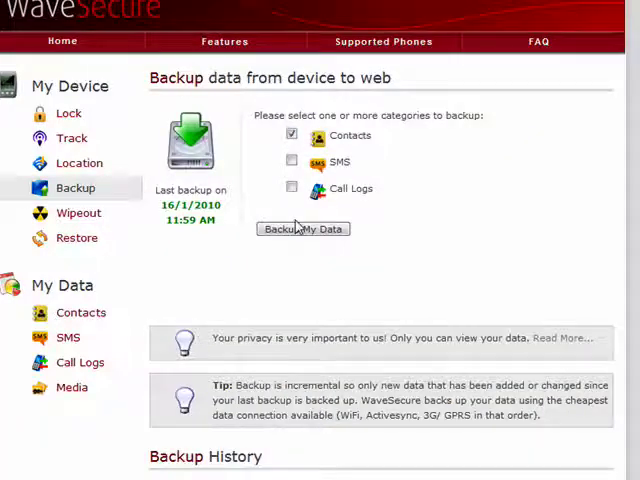
left_click(303, 229)
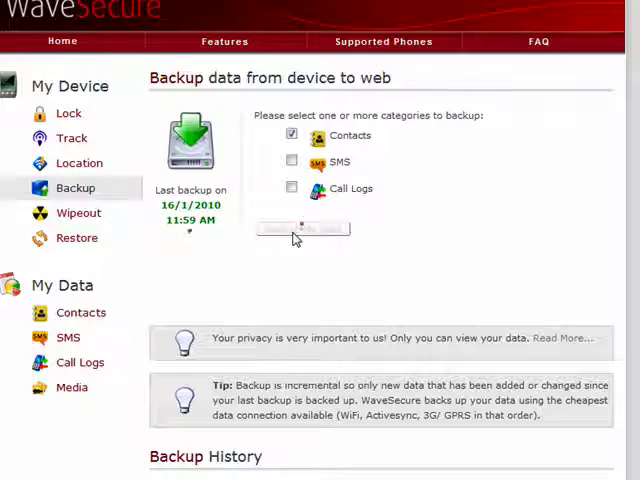
left_click(302, 229)
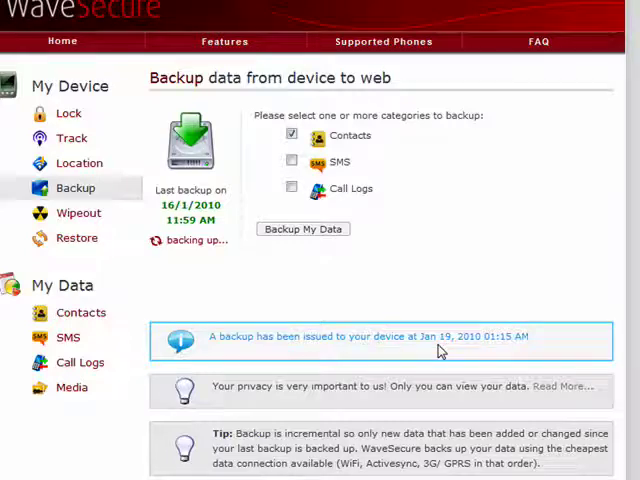
mouse_move(485, 353)
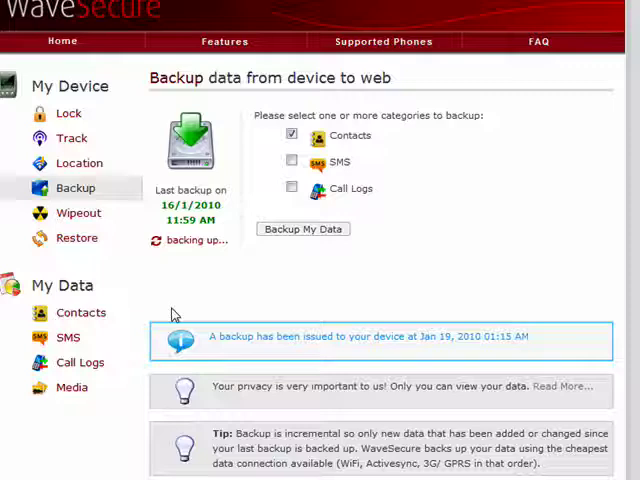
mouse_move(76, 213)
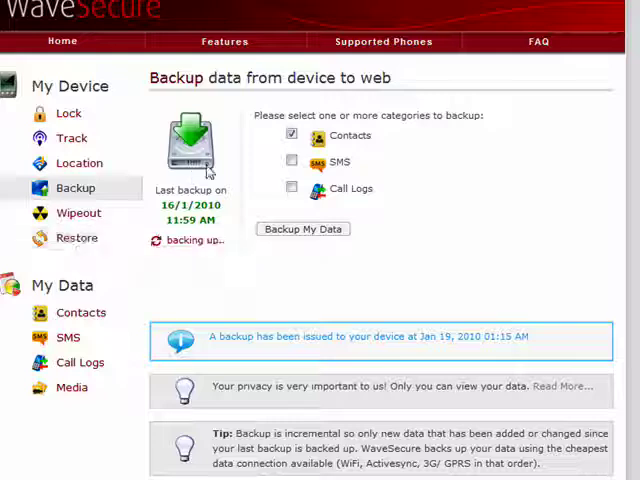
mouse_move(355, 227)
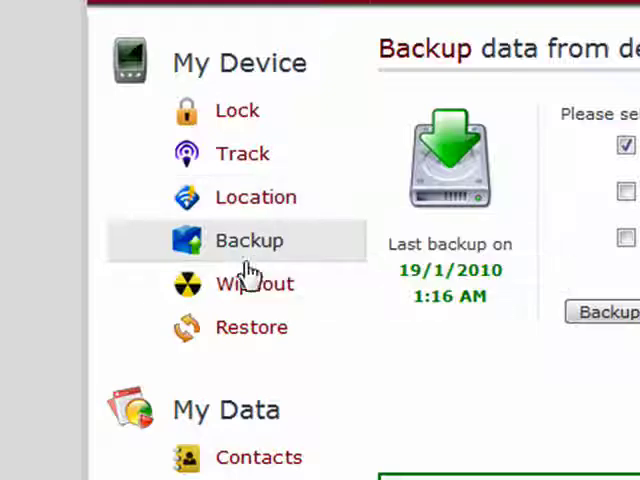
mouse_move(248, 327)
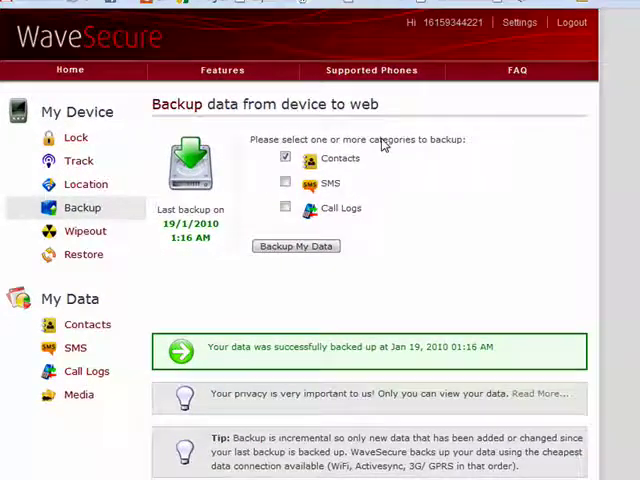
mouse_move(567, 130)
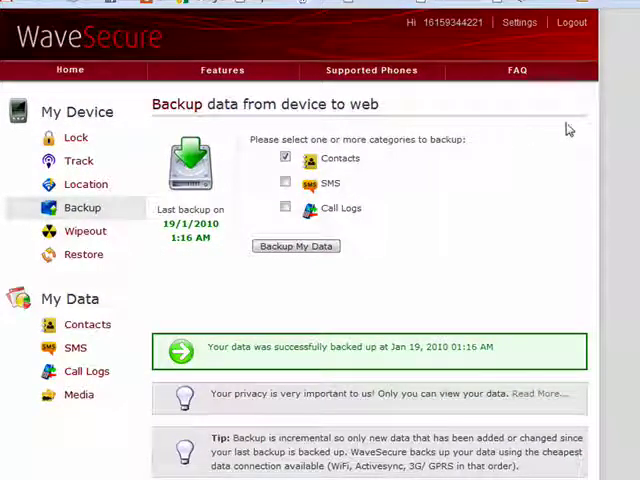